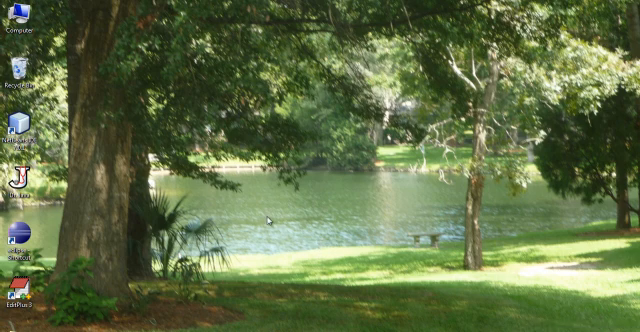
pyautogui.moveTo(184, 182)
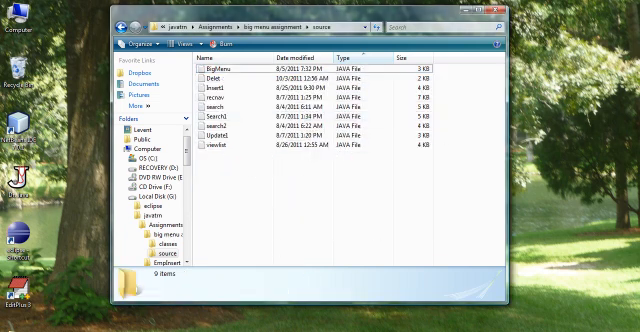
# Step: Change into G:\javatrn\Assignments\big menu assignment\source and list its files with dir
pyautogui.click(12, 325)
pyautogui.write('g:')
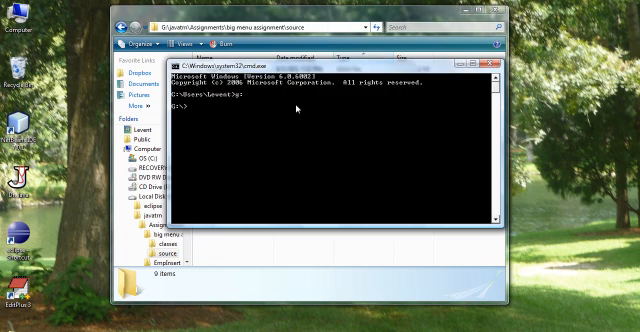
pyautogui.write('cd')
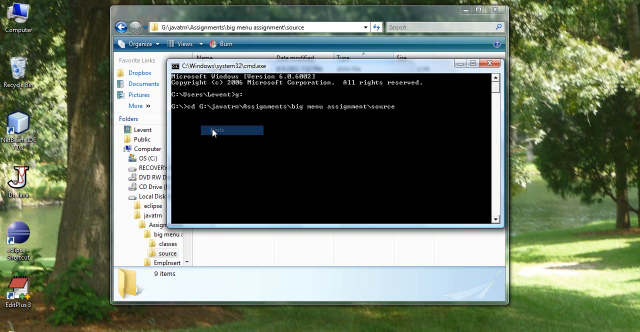
pyautogui.write('dir')
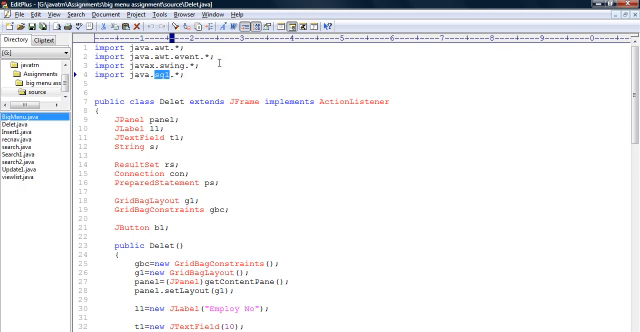
# Step: Select JFrame in Delet.java's class declaration and scroll through the code
pyautogui.doubleClick(245, 99)
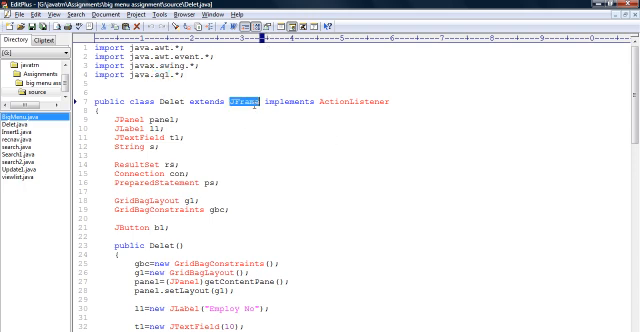
pyautogui.scroll(-3)
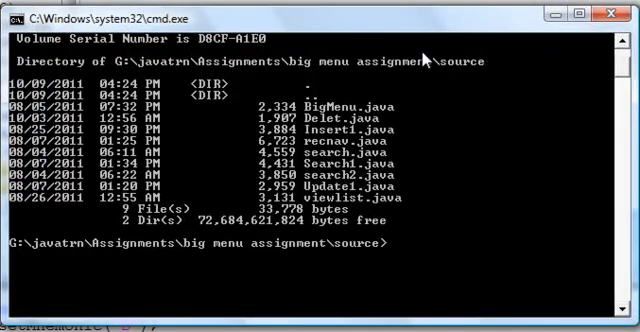
# Step: Compile every source file with javac *.java and begin typing the java launch command
pyautogui.write('javac')
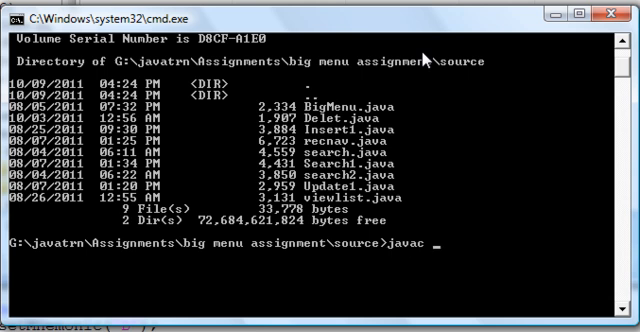
pyautogui.write('*')
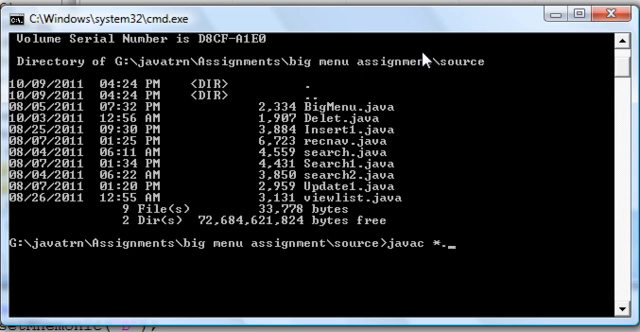
pyautogui.write('java')
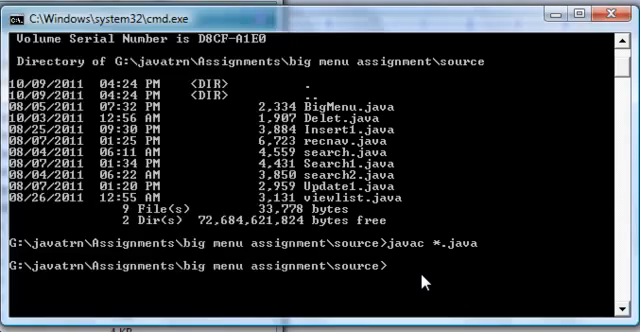
pyautogui.write('java Big')
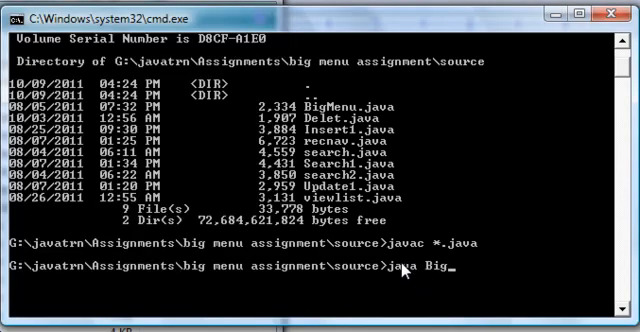
# Step: Launch java BigMenu and browse the Record Ops and Transactions menu options
pyautogui.write('Menu')
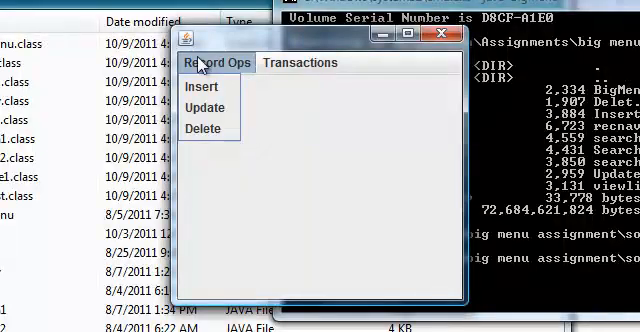
pyautogui.click(301, 62)
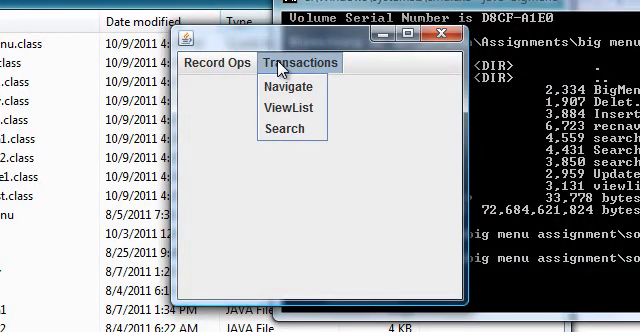
pyautogui.moveTo(297, 86)
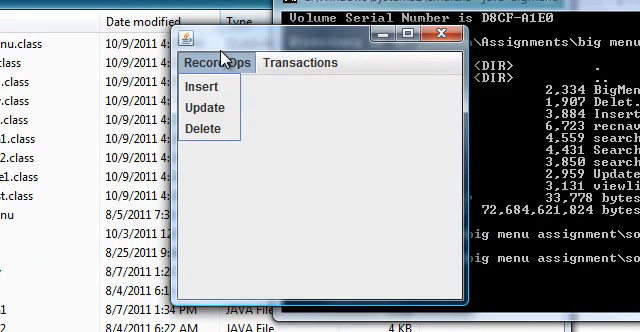
pyautogui.moveTo(210, 87)
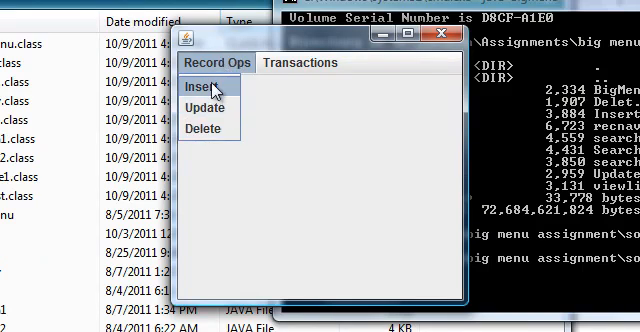
pyautogui.moveTo(222, 90)
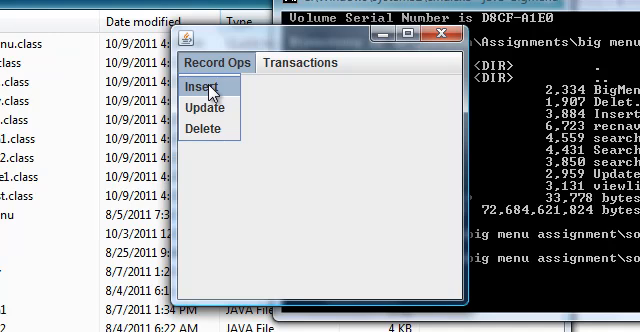
pyautogui.moveTo(213, 108)
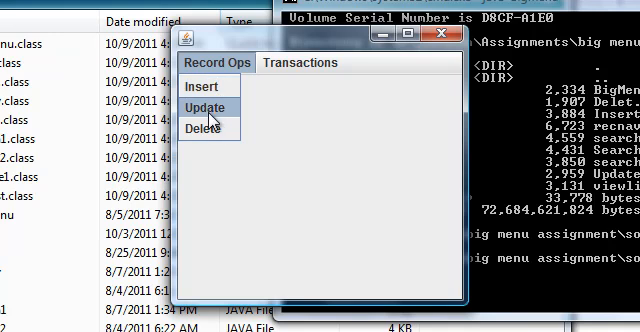
pyautogui.moveTo(208, 135)
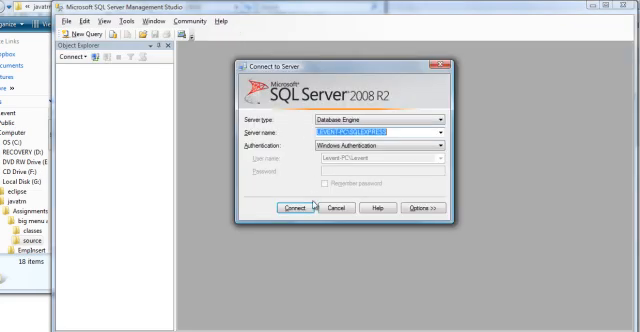
# Step: Connect to the local server and run select * from javasql
pyautogui.click(291, 208)
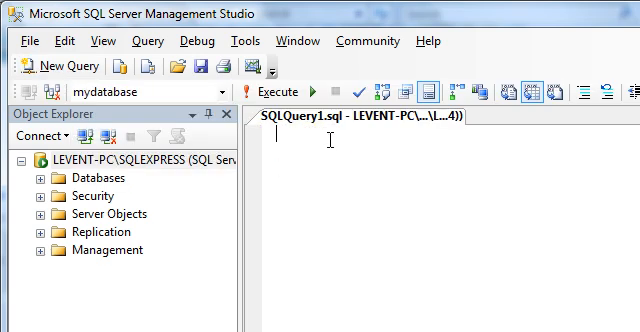
pyautogui.write('select *')
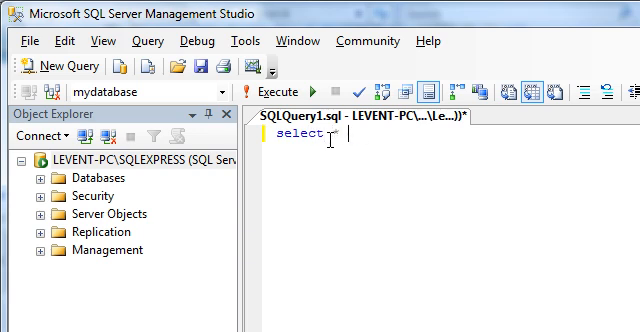
pyautogui.write('from j')
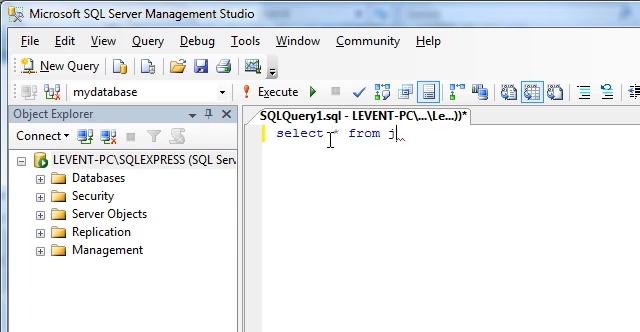
pyautogui.write('avasql')
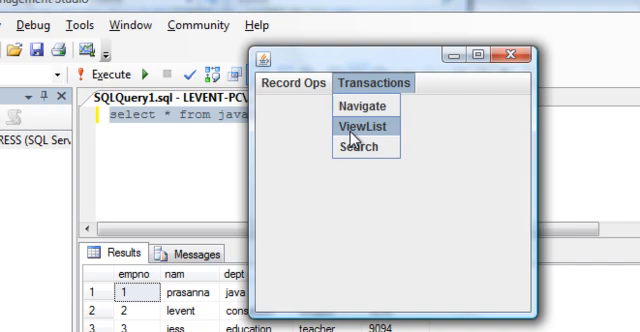
# Step: Choose Transactions > ViewList and confirm the message to see employee 1, prasanna
pyautogui.click(361, 125)
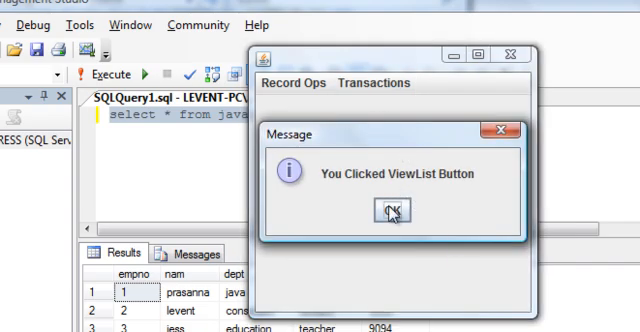
pyautogui.click(393, 210)
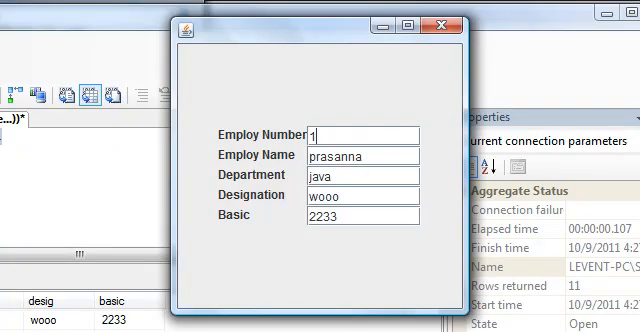
pyautogui.moveTo(280, 97)
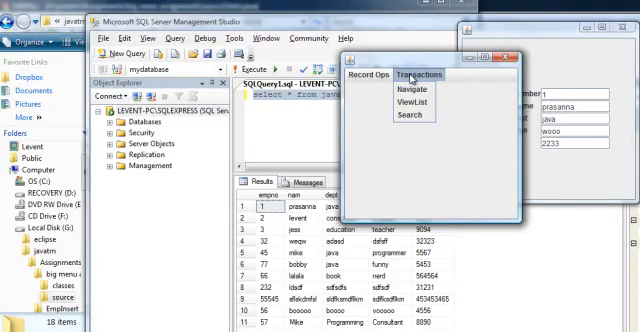
# Step: Open Transactions > Navigate to browse employee records starting from prasanna
pyautogui.click(408, 90)
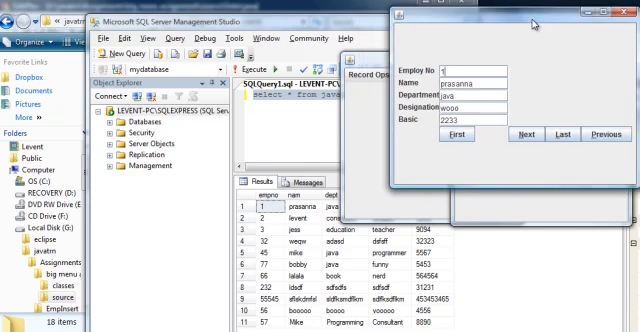
pyautogui.click(523, 133)
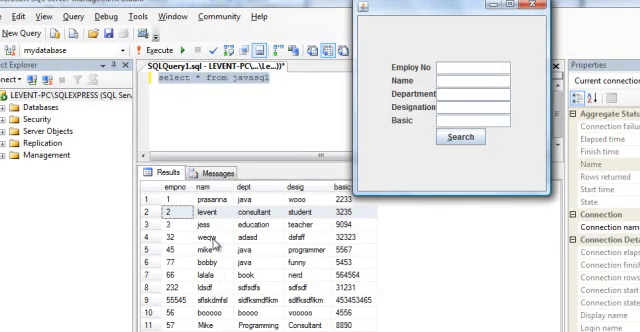
pyautogui.moveTo(231, 227)
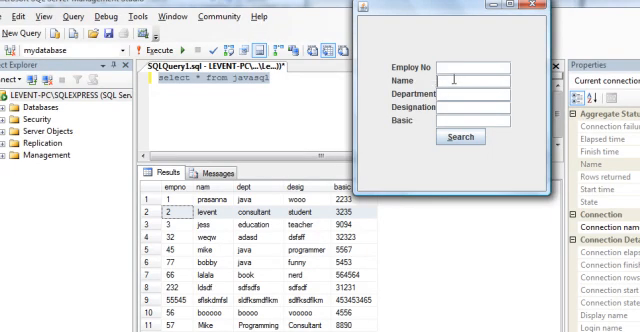
# Step: Search for employee 32 to display weqw's record details
pyautogui.click(458, 137)
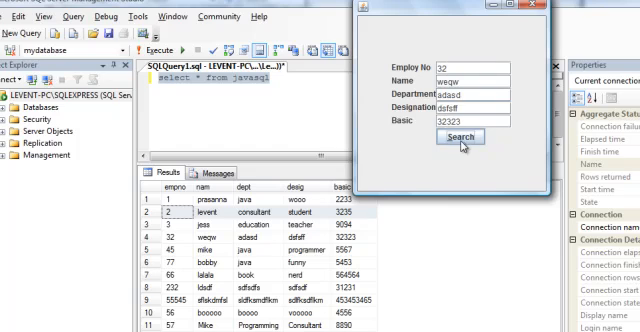
pyautogui.moveTo(516, 62)
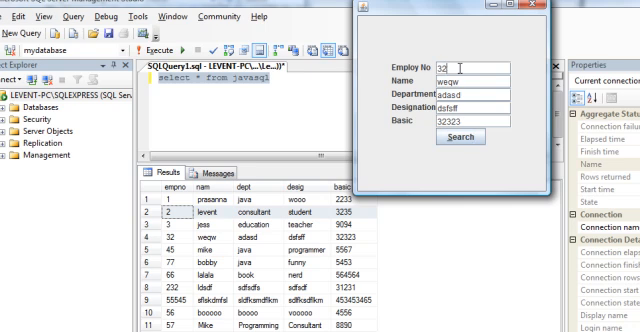
pyautogui.write('77')
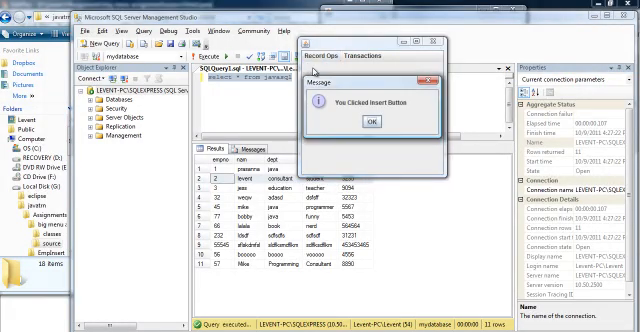
# Step: Insert employee 90, Jerry, department Java, designation Professional, basic pay 9090
pyautogui.click(372, 120)
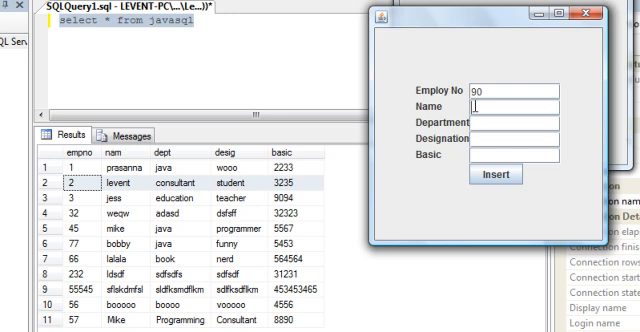
pyautogui.write('Jerry')
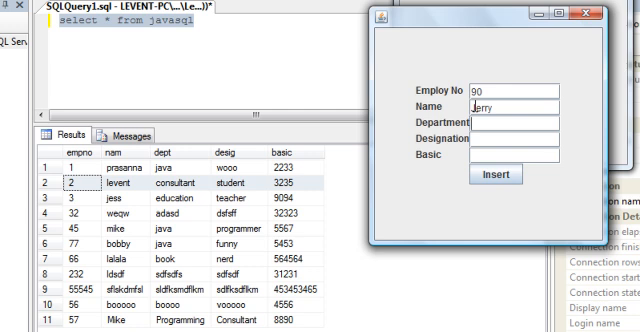
pyautogui.write('Java')
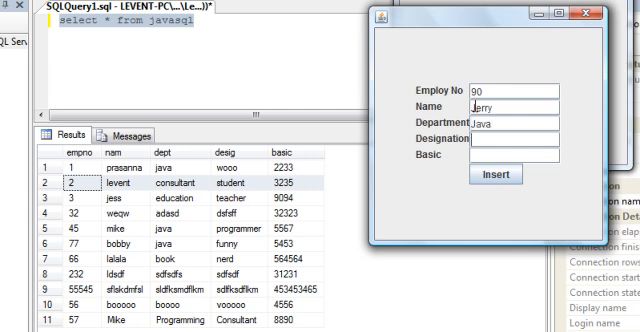
pyautogui.write('Professional')
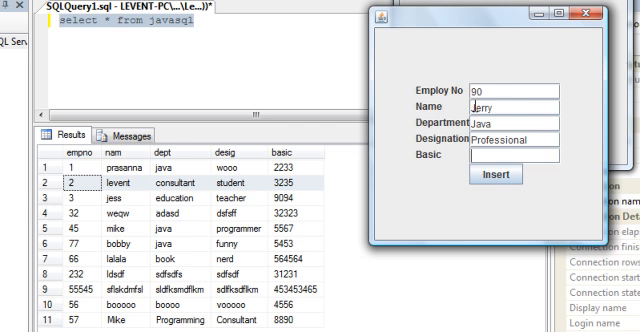
pyautogui.write('9090')
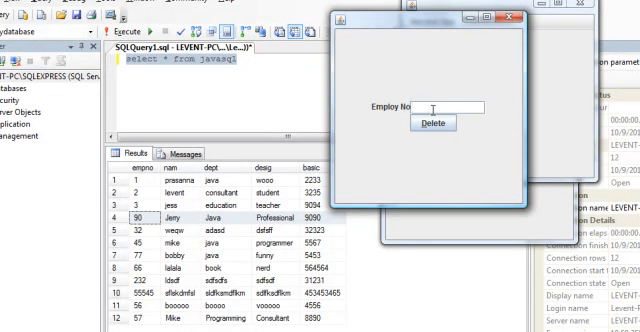
# Step: Delete employee 90, Jerry, and acknowledge the Record Deleted message
pyautogui.click(431, 124)
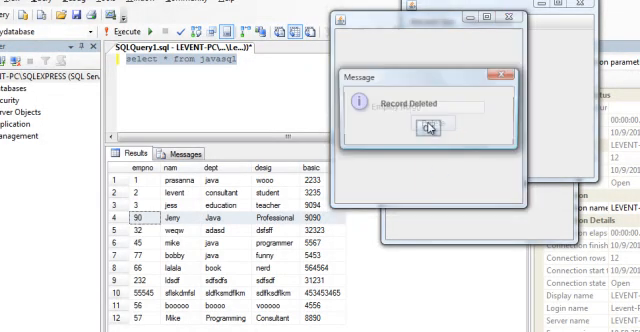
pyautogui.click(428, 126)
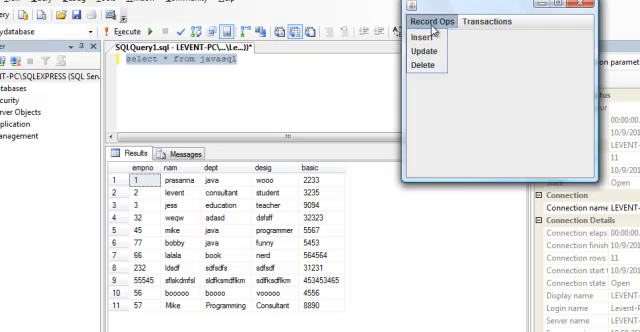
pyautogui.moveTo(434, 50)
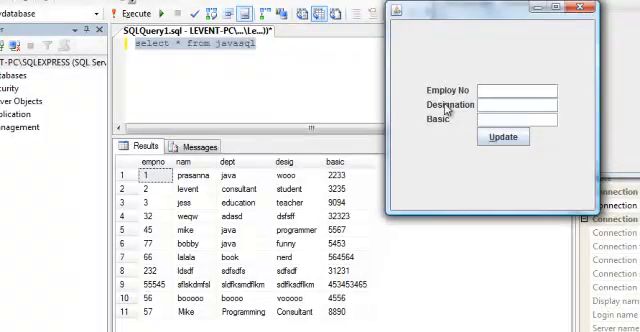
# Step: Update employee 77 to designation 'serious' and basic pay 5657, then acknowledge the confirmation
pyautogui.click(516, 103)
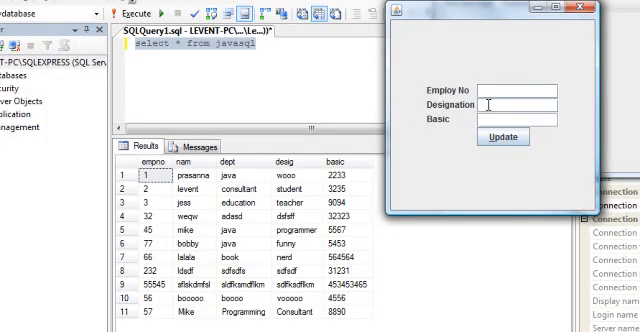
pyautogui.moveTo(475, 117)
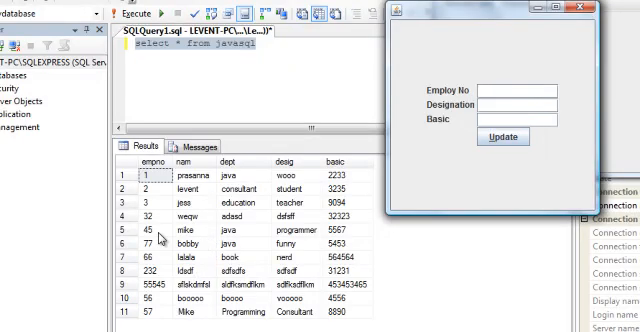
pyautogui.moveTo(204, 251)
pyautogui.write('serious')
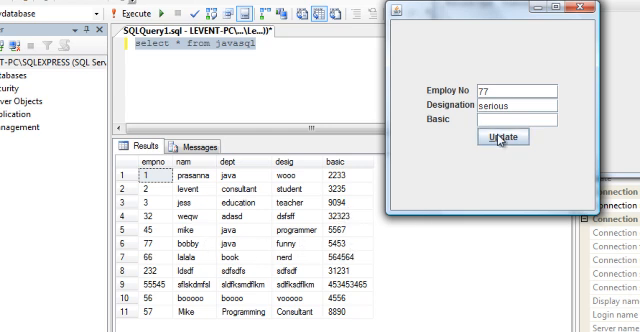
pyautogui.write('5667')
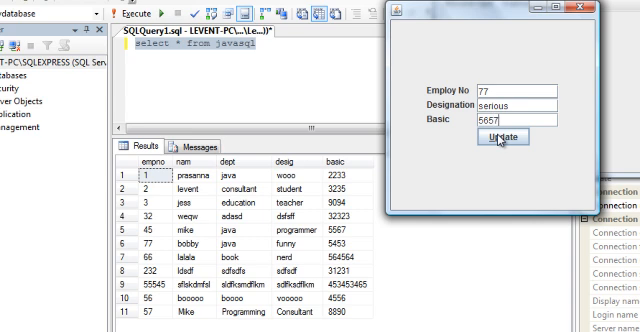
pyautogui.click(523, 143)
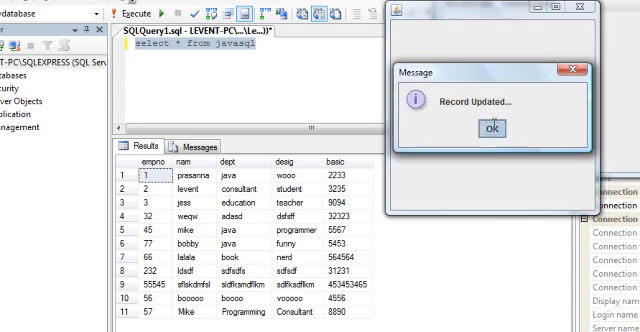
pyautogui.click(511, 127)
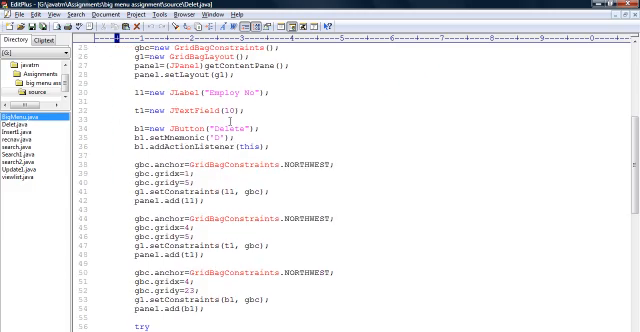
# Step: Scroll Delet.java past the connection code to the delete actionPerformed handler
pyautogui.scroll(-3)
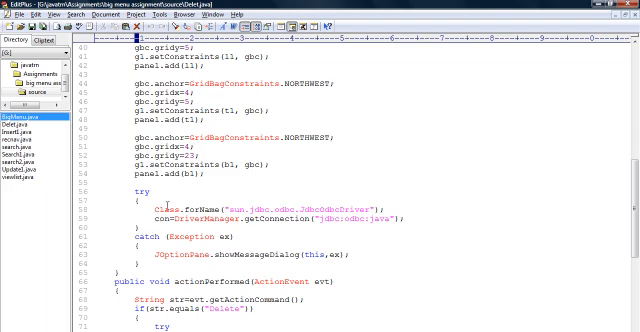
pyautogui.scroll(-3)
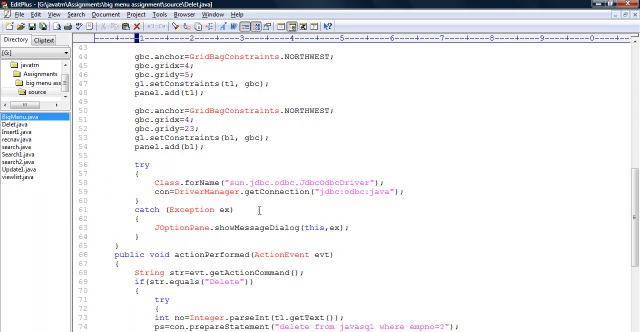